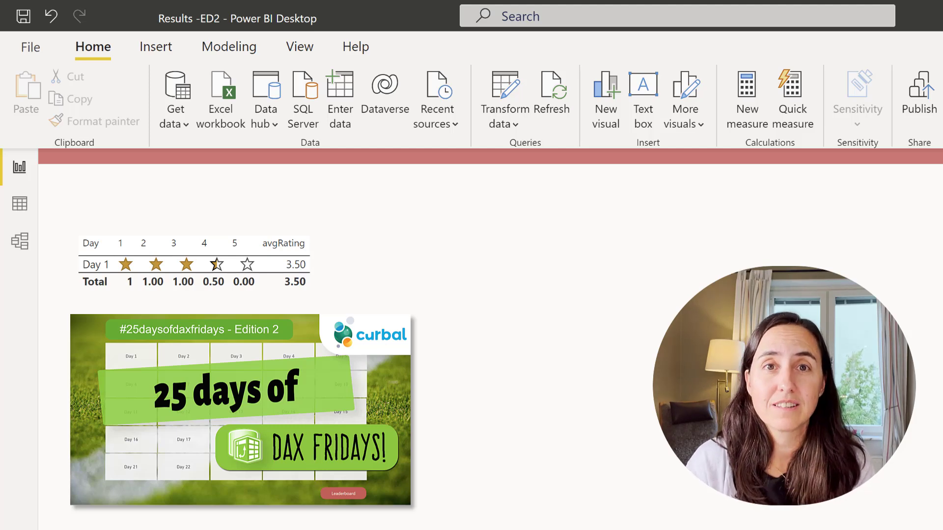
Select the star rating table visual to bring up measure 1's DAX formula
{"action": "left_click", "coordinate": [168, 277]}
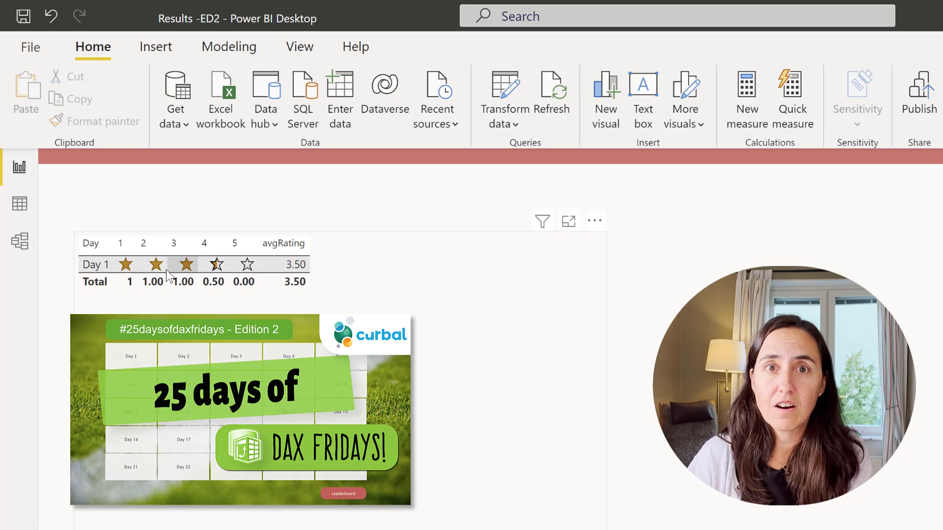
{"action": "mouse_move", "coordinate": [295, 265]}
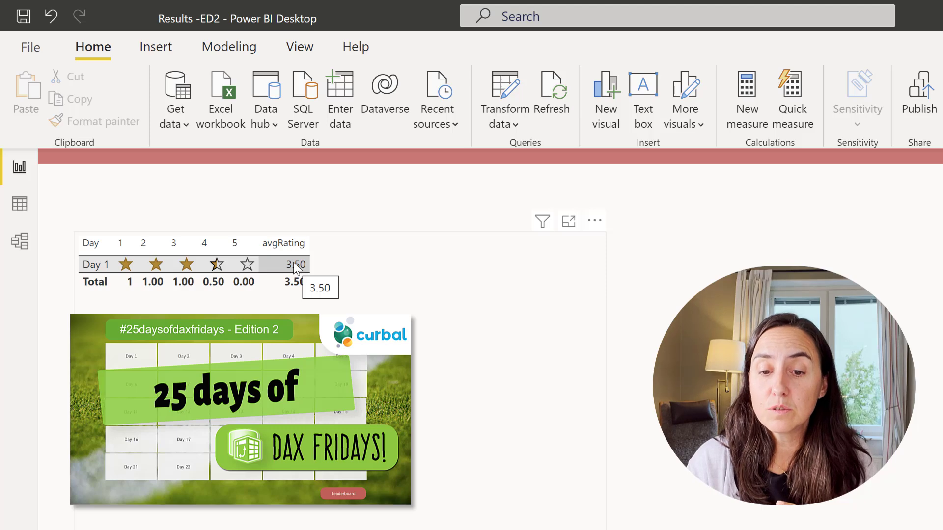
{"action": "mouse_move", "coordinate": [230, 266]}
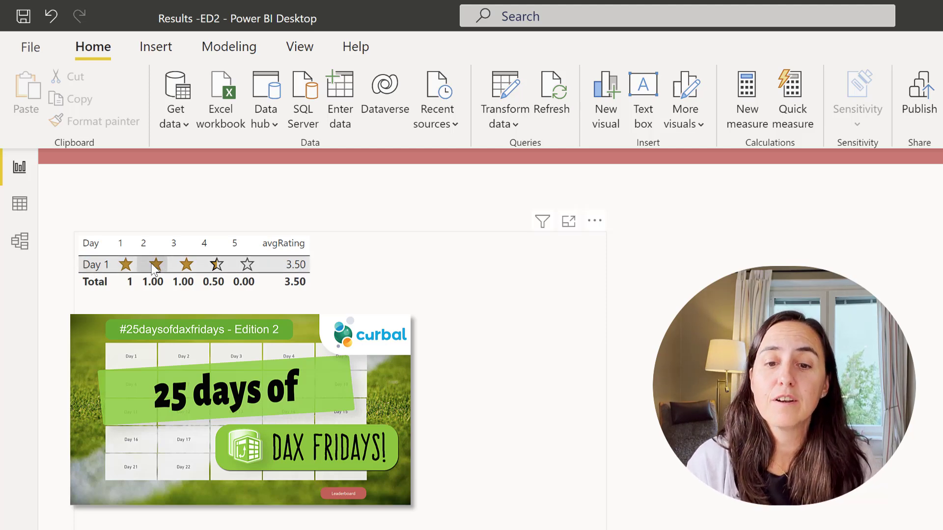
{"action": "mouse_move", "coordinate": [382, 287]}
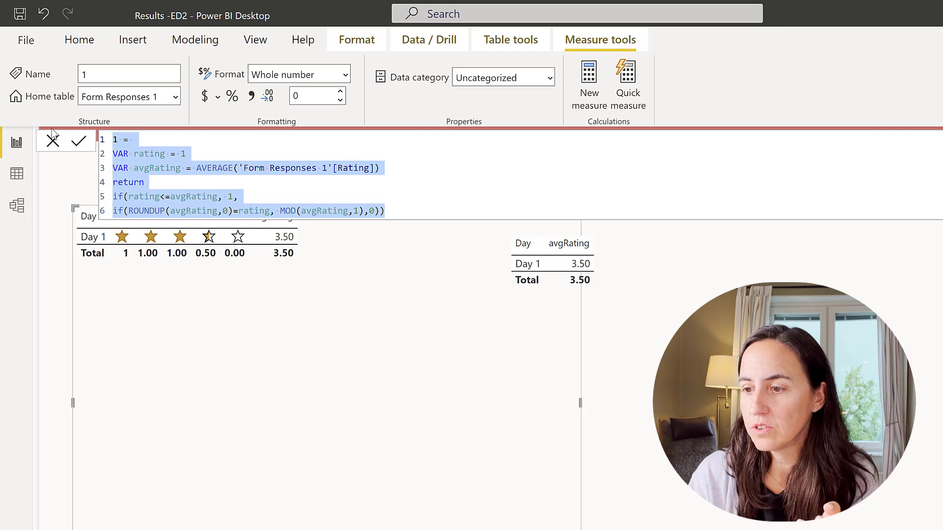
{"action": "mouse_move", "coordinate": [647, 351]}
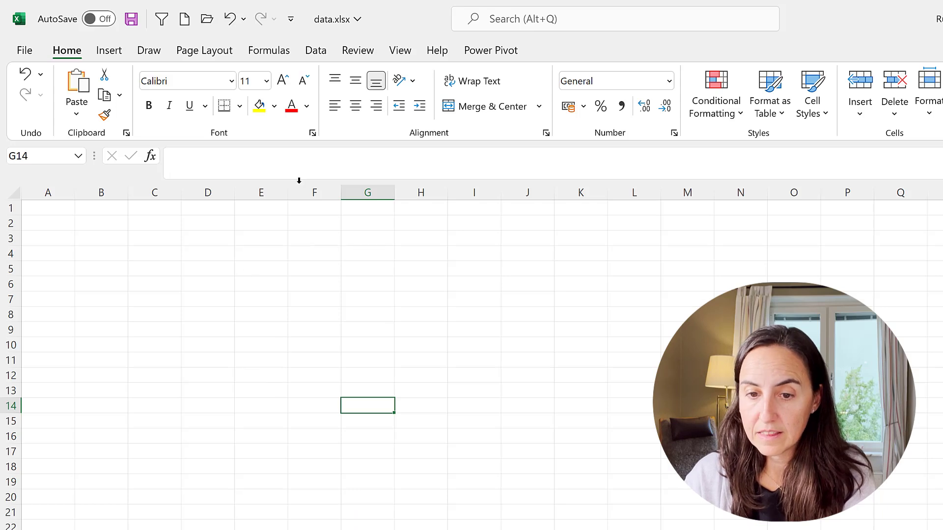
Paste the DAX code at D2 and walk through its lines, including the averaged Rating column
{"action": "left_click", "coordinate": [207, 223]}
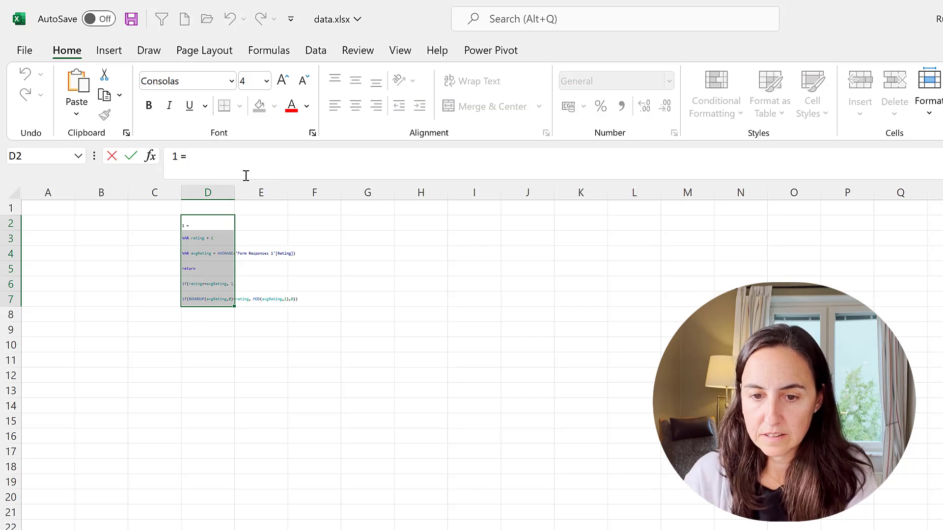
{"action": "left_click", "coordinate": [160, 240]}
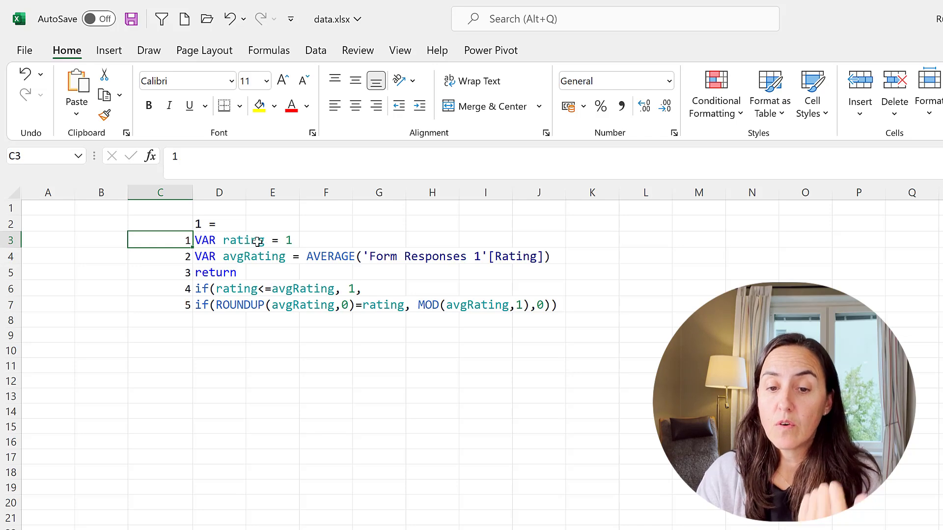
{"action": "mouse_move", "coordinate": [292, 243]}
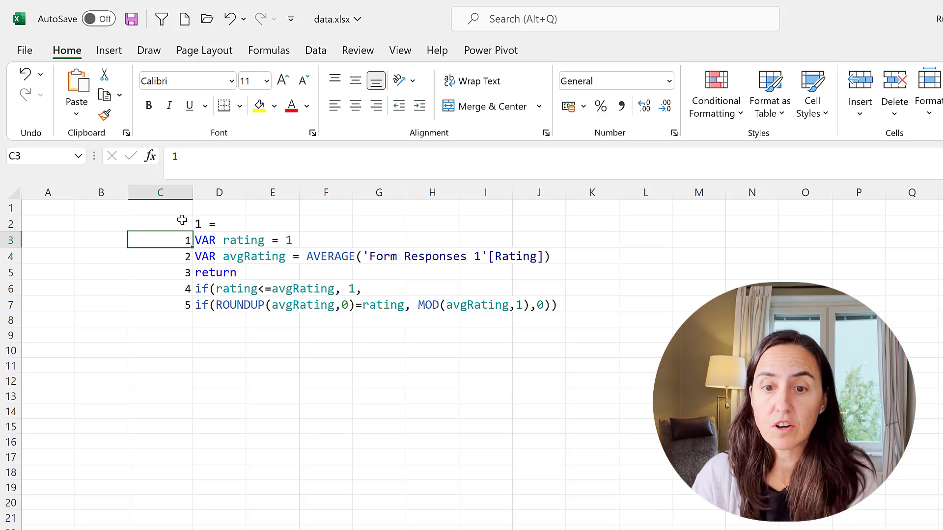
{"action": "left_click", "coordinate": [159, 256]}
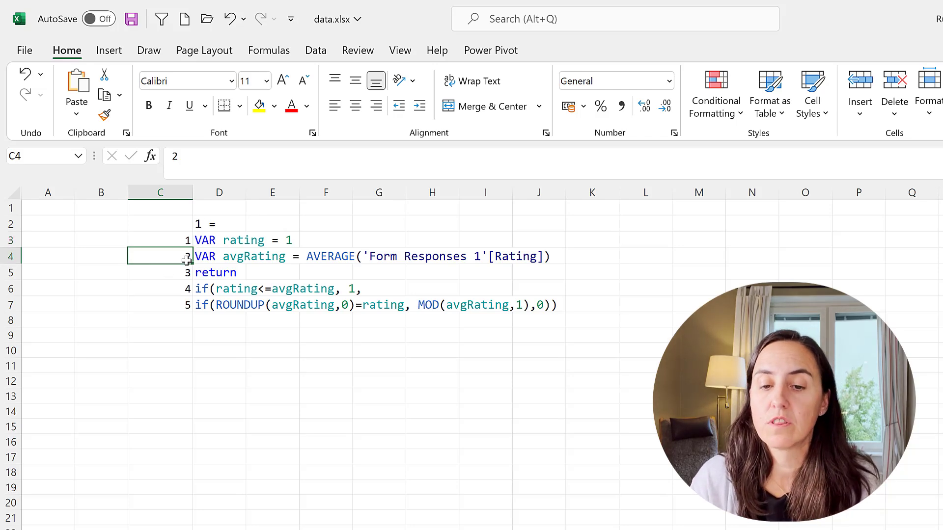
{"action": "left_click", "coordinate": [485, 256]}
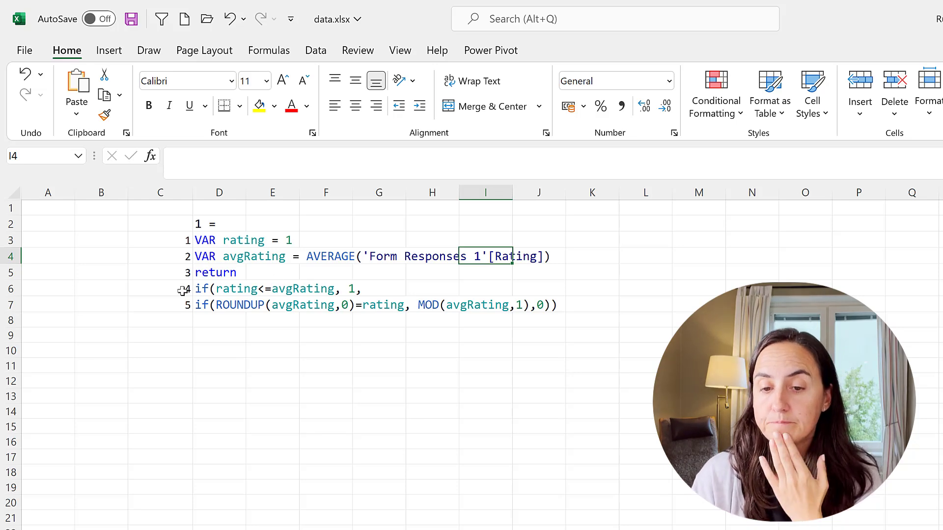
{"action": "left_click", "coordinate": [160, 288]}
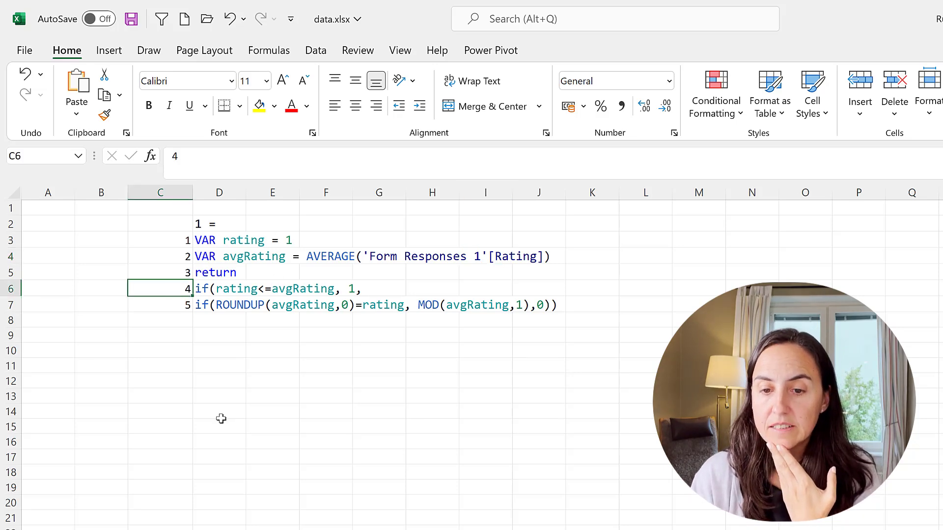
List ratings 1 to 5 in C11:C15 and enter the 3,5 average rating in M4
{"action": "left_click", "coordinate": [160, 366]}
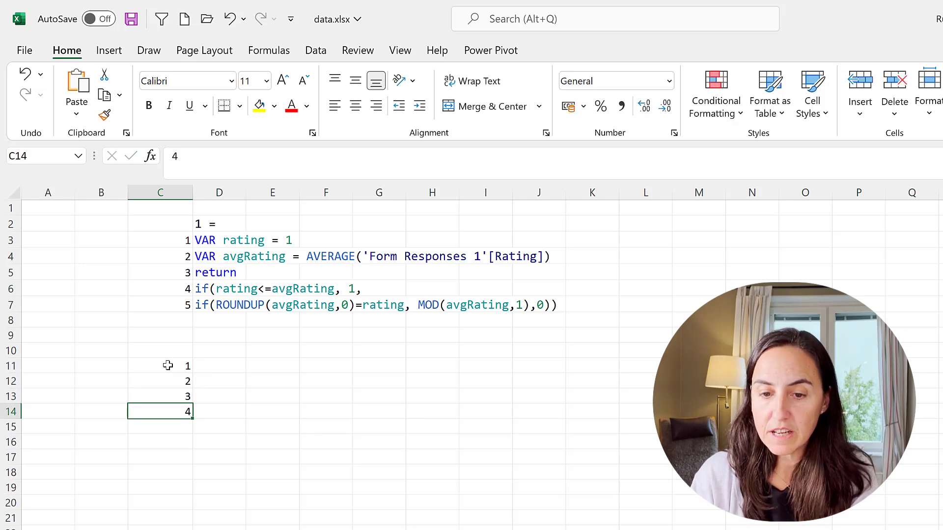
{"action": "left_click", "coordinate": [219, 349]}
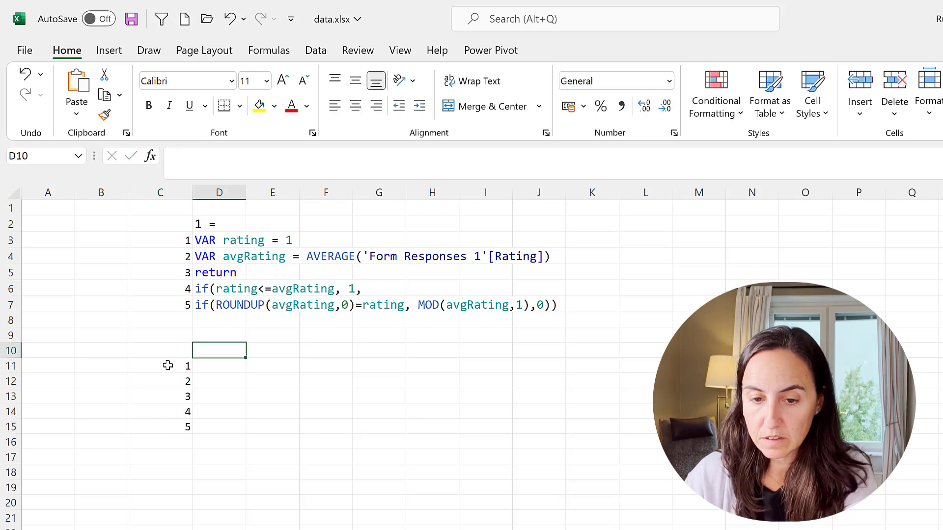
{"action": "left_click", "coordinate": [160, 365]}
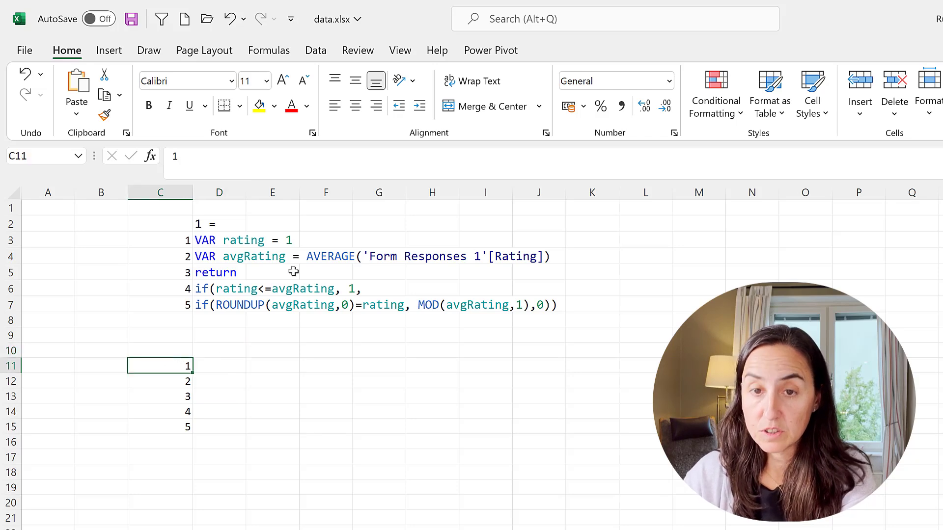
{"action": "left_click", "coordinate": [699, 256]}
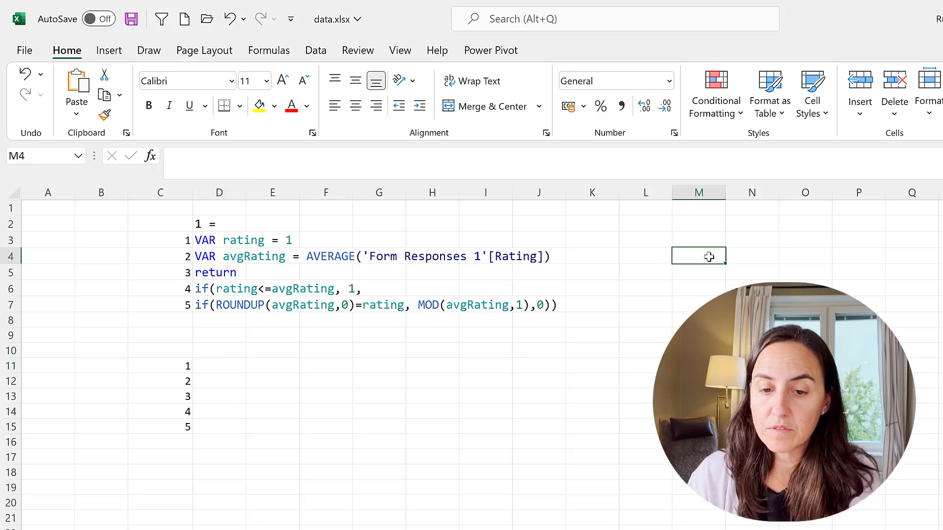
{"action": "type", "text": "3,5"}
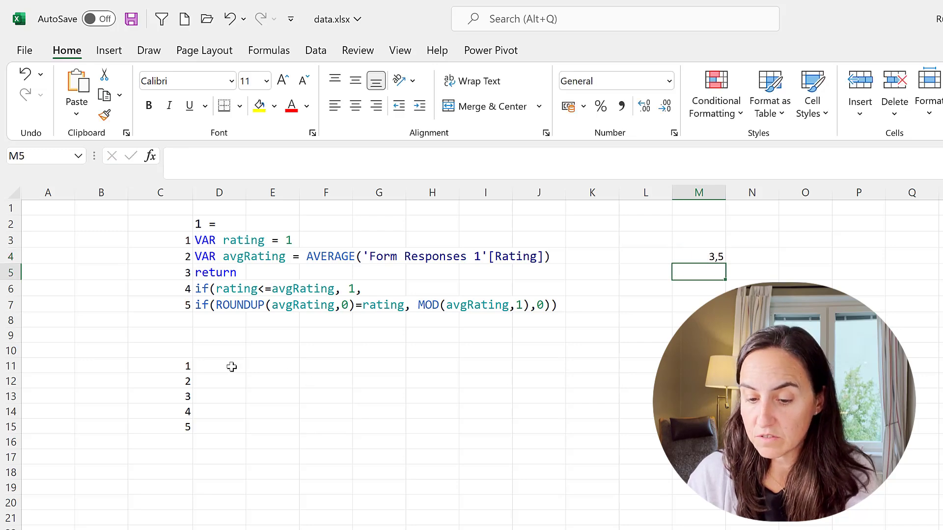
Fill '<=' and 3,5 beside each rating in D11:E15
{"action": "left_click", "coordinate": [219, 365]}
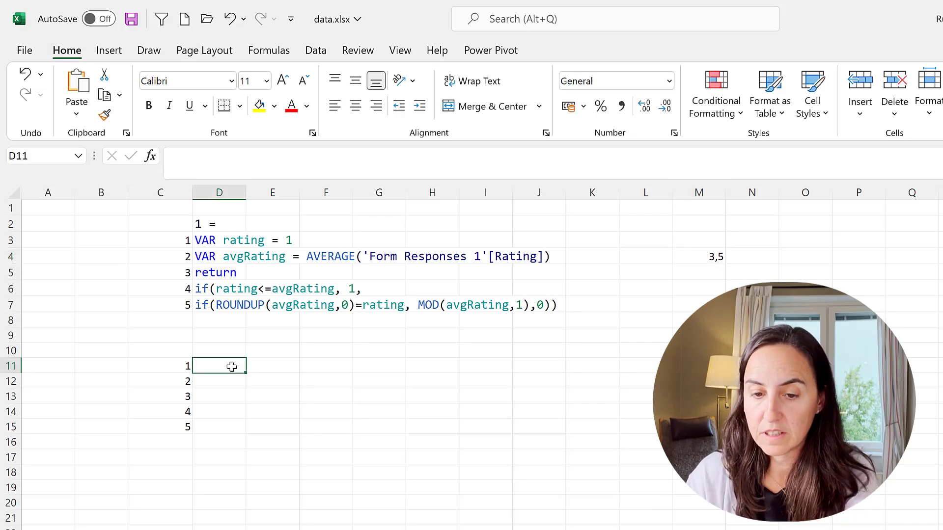
{"action": "left_click", "coordinate": [432, 380]}
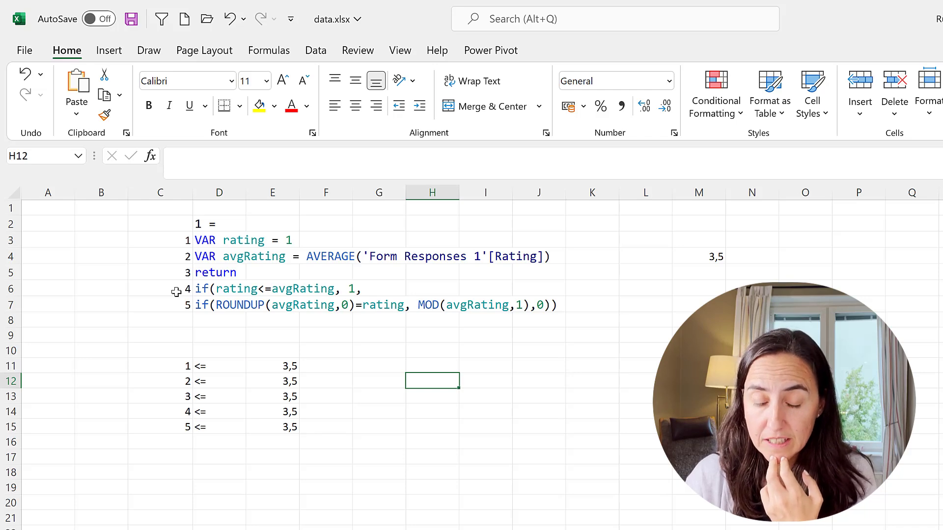
Record a result of 1 for ratings 1 to 3 in the mock-up table
{"action": "left_click", "coordinate": [160, 365]}
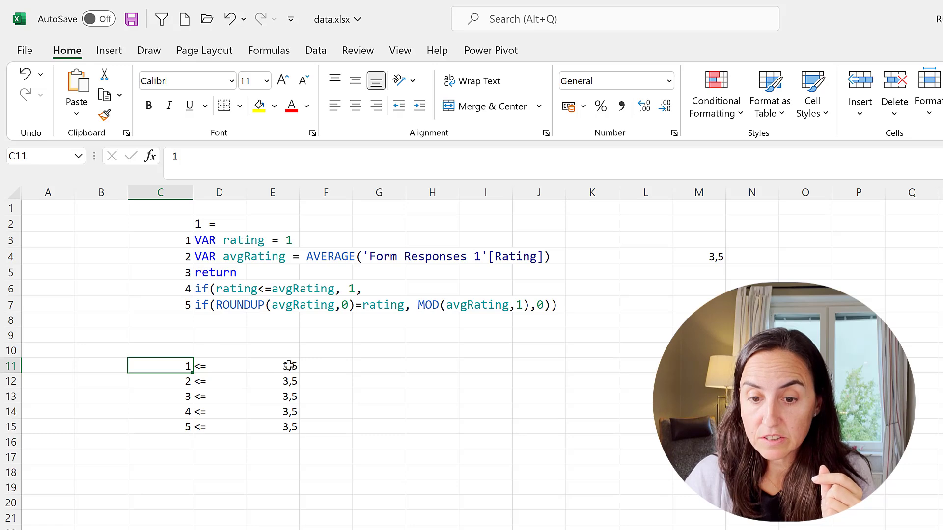
{"action": "left_click", "coordinate": [325, 288]}
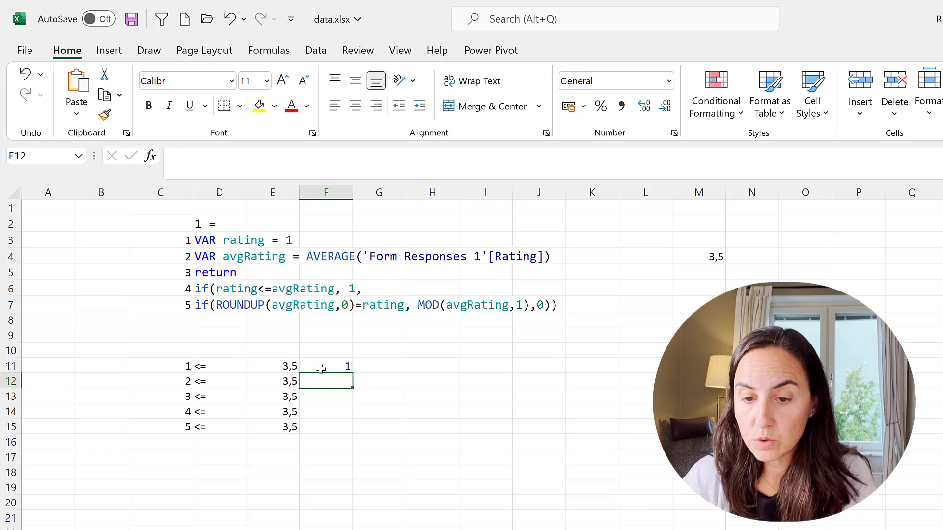
{"action": "type", "text": "1"}
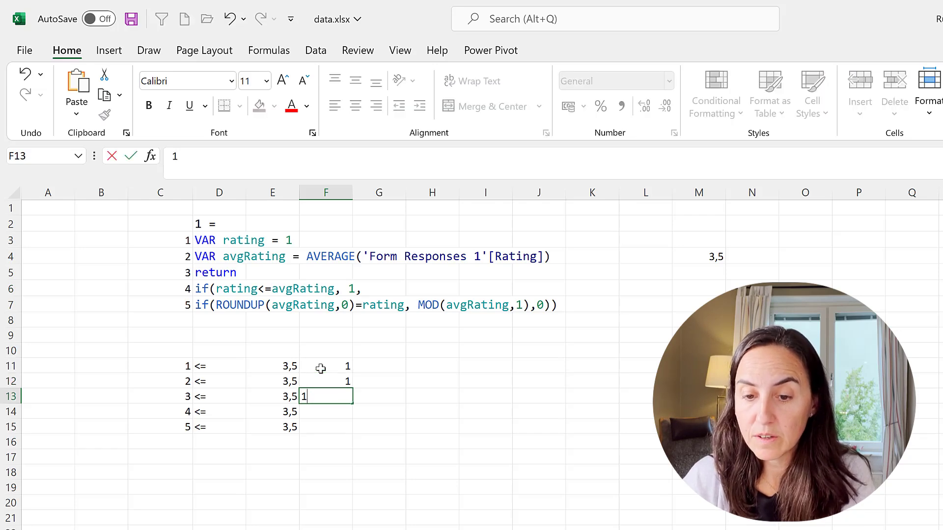
{"action": "key", "text": "Return"}
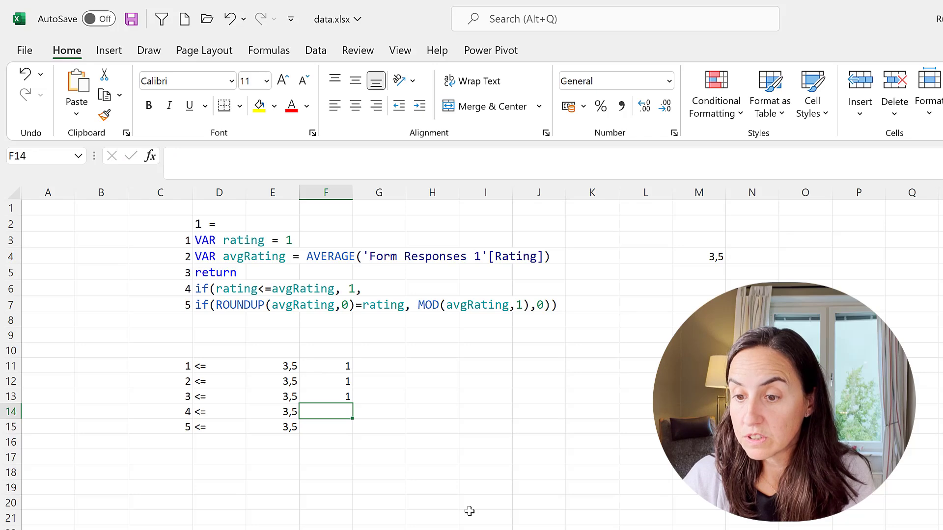
{"action": "mouse_move", "coordinate": [168, 416]}
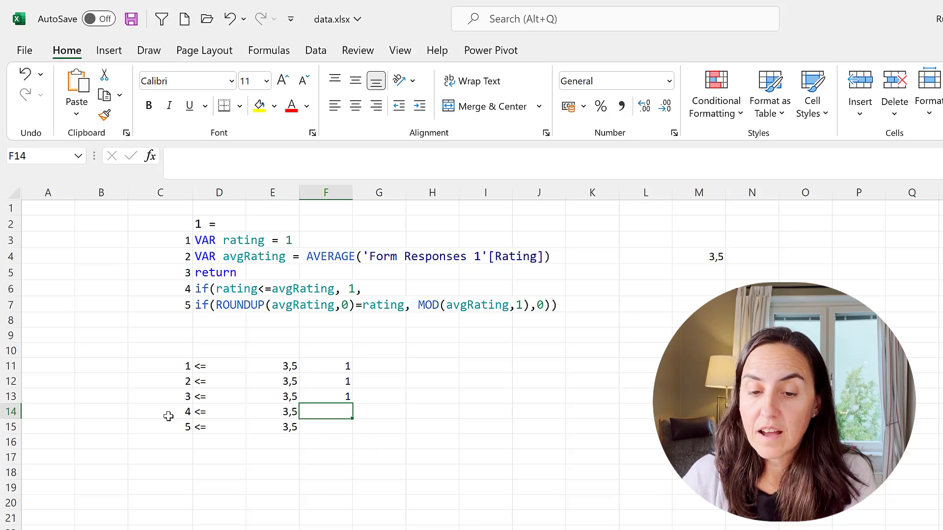
{"action": "mouse_move", "coordinate": [320, 408]}
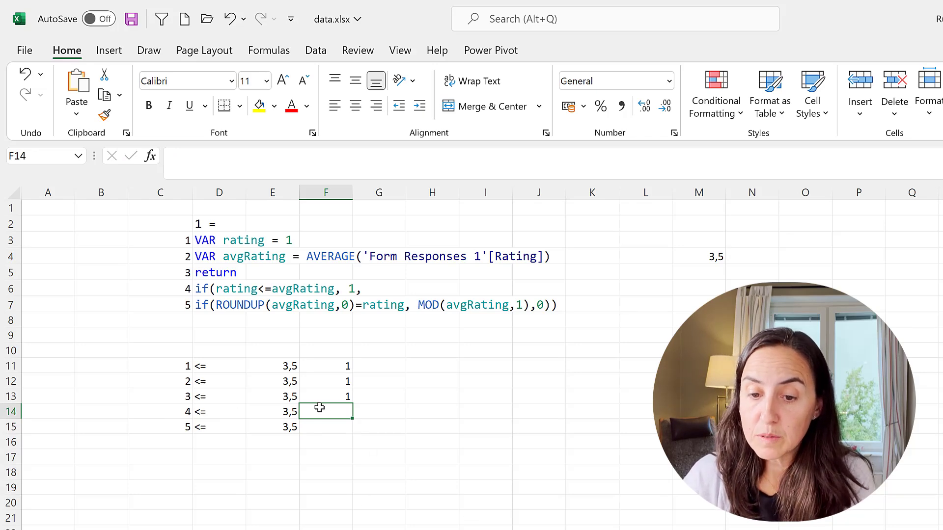
{"action": "left_click", "coordinate": [379, 412]}
{"action": "type", "text": "4"}
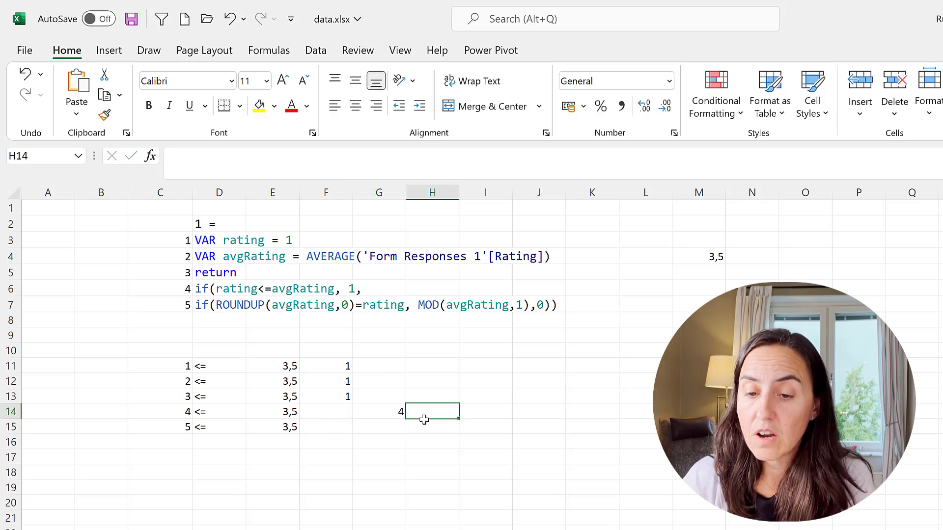
{"action": "left_click", "coordinate": [160, 412]}
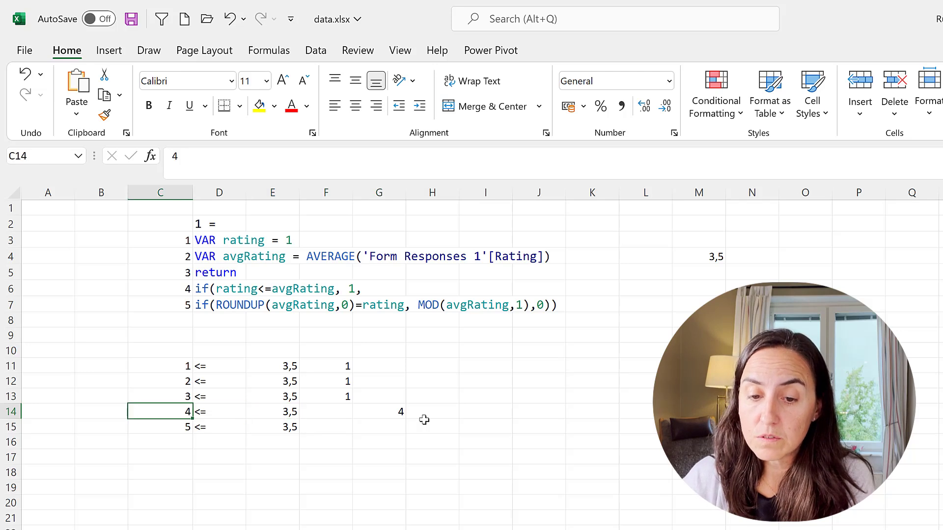
{"action": "mouse_move", "coordinate": [295, 309]}
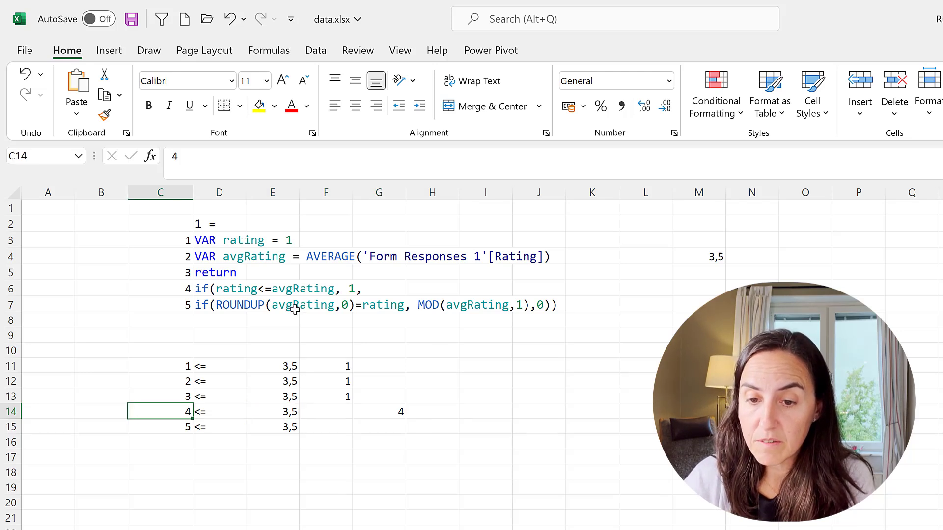
{"action": "mouse_move", "coordinate": [368, 300]}
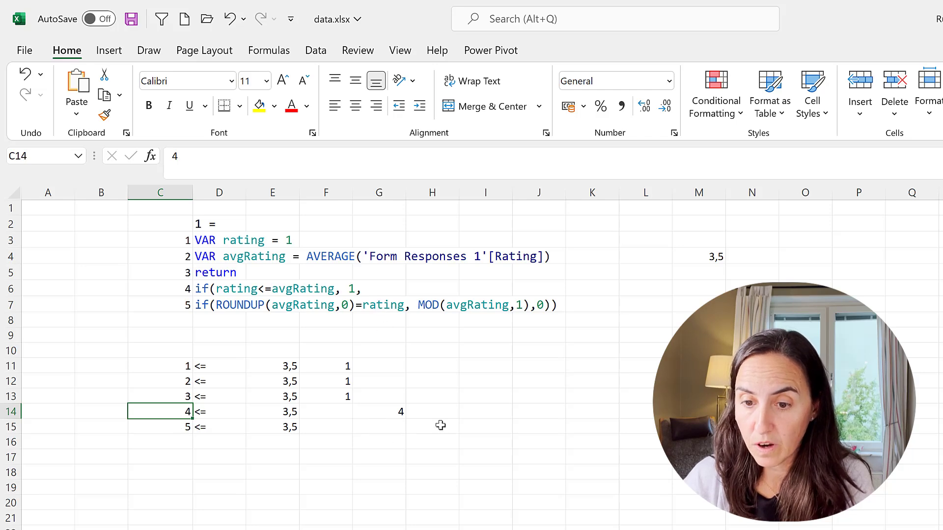
Enter rounded-up 4 with half-star 0,5 for rating 4 and start rating 5 with 4 in G15
{"action": "left_click", "coordinate": [432, 411]}
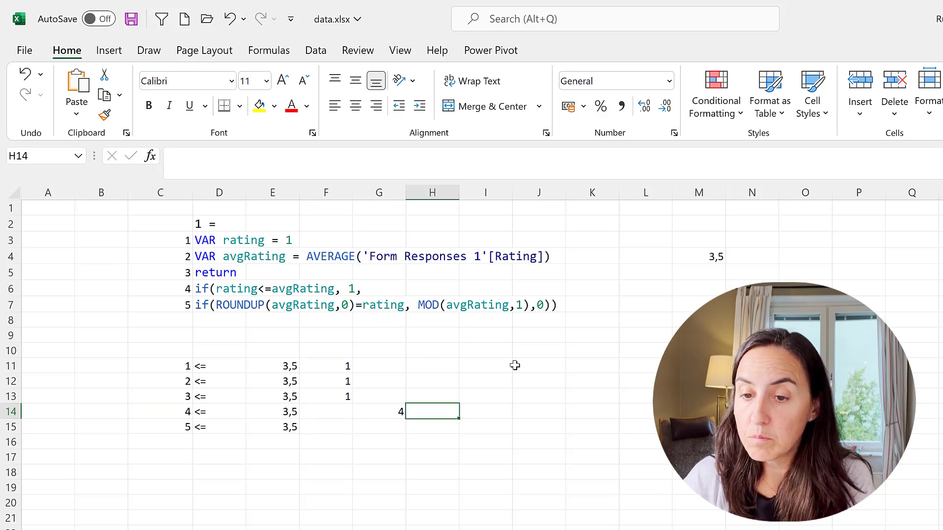
{"action": "mouse_move", "coordinate": [521, 489]}
{"action": "type", "text": "0,5"}
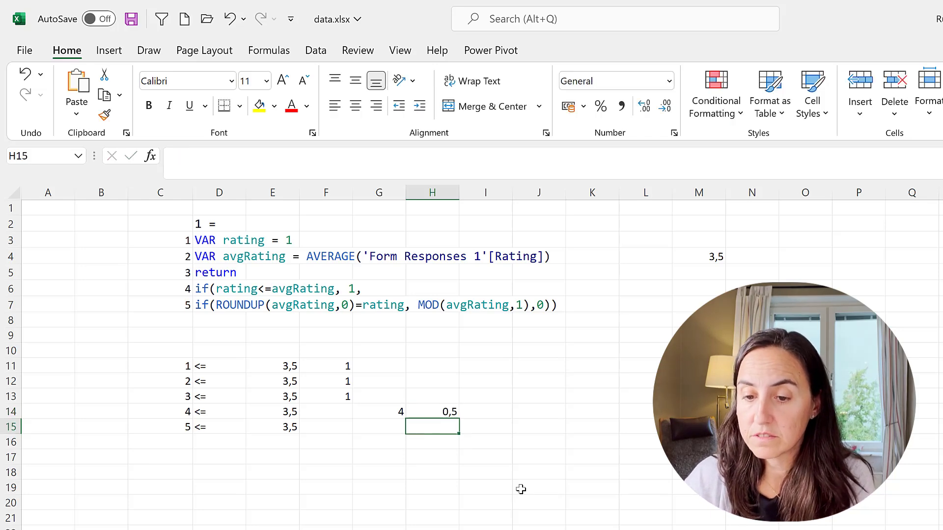
{"action": "left_click", "coordinate": [379, 428]}
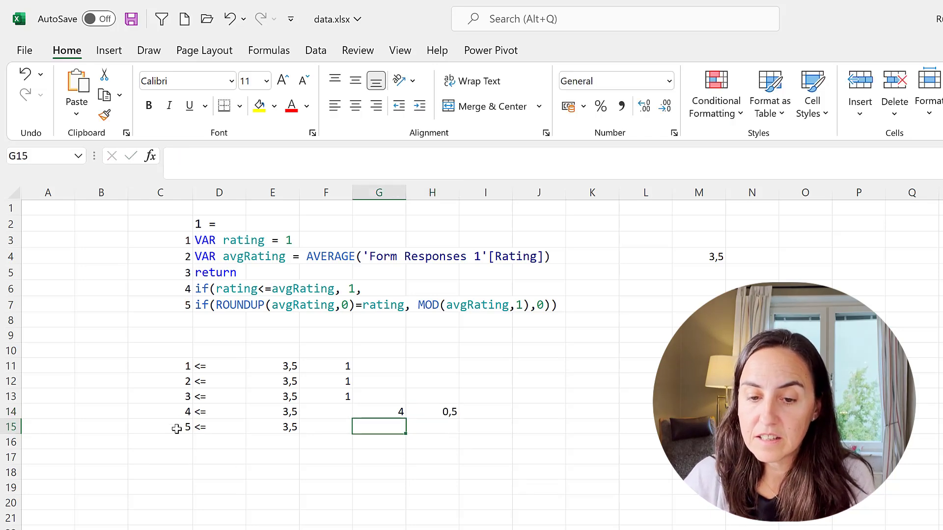
{"action": "mouse_move", "coordinate": [426, 436]}
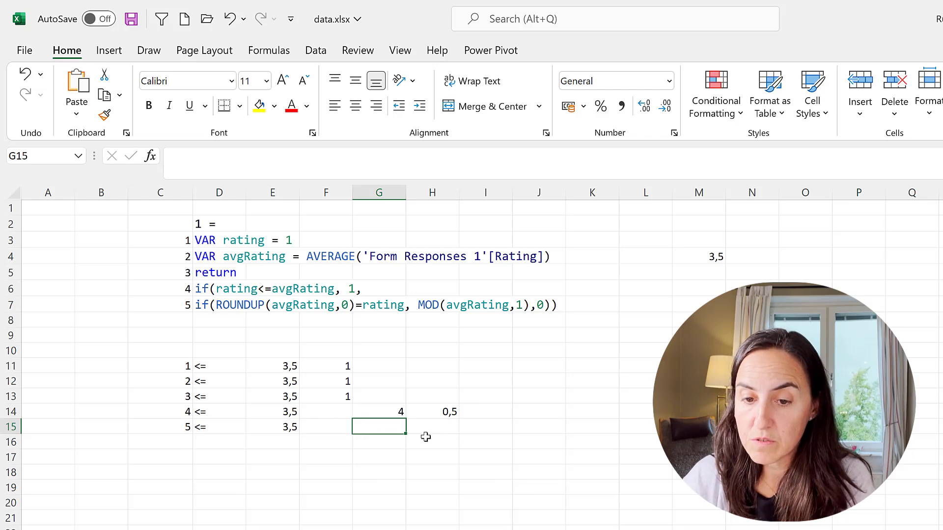
{"action": "type", "text": "4"}
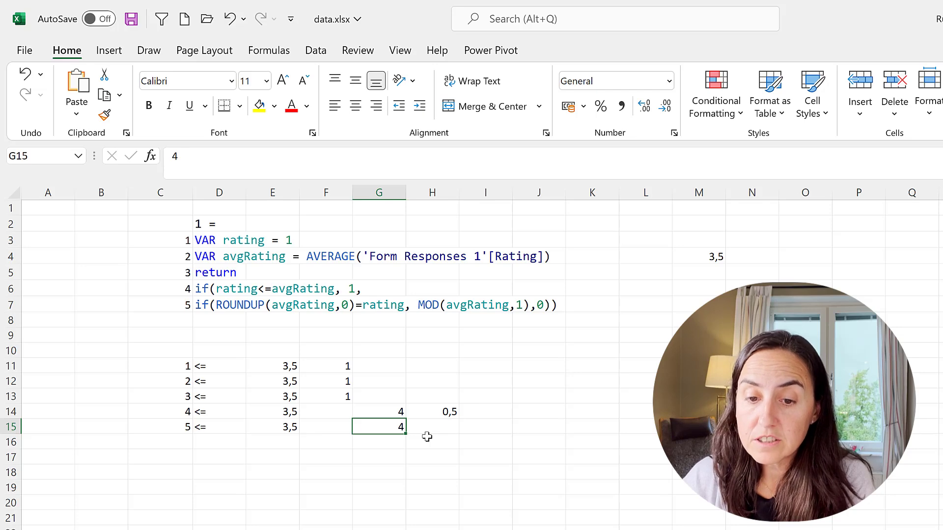
{"action": "mouse_move", "coordinate": [194, 432]}
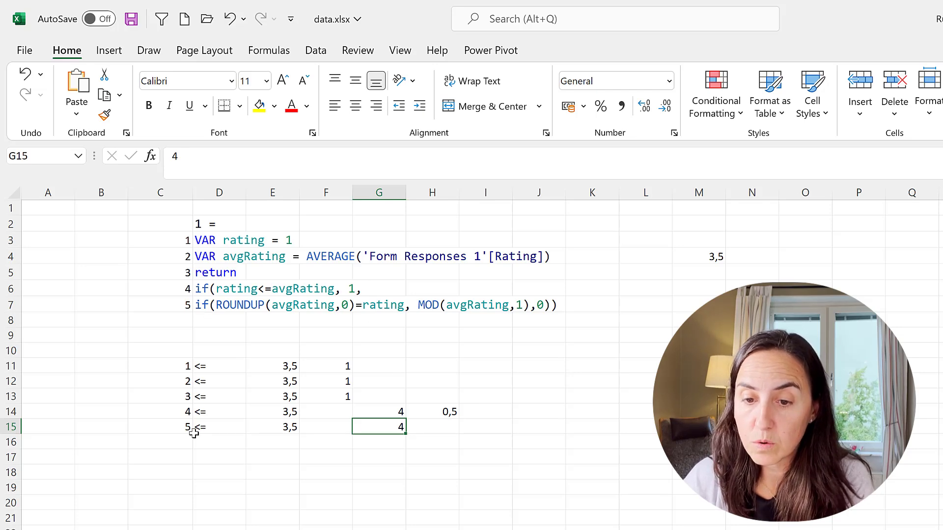
{"action": "left_click", "coordinate": [432, 426]}
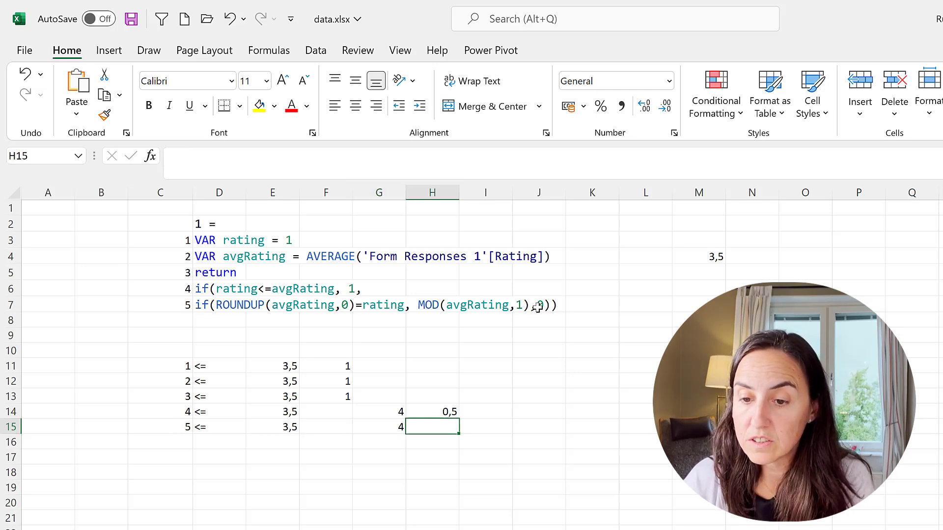
{"action": "key", "text": "Return"}
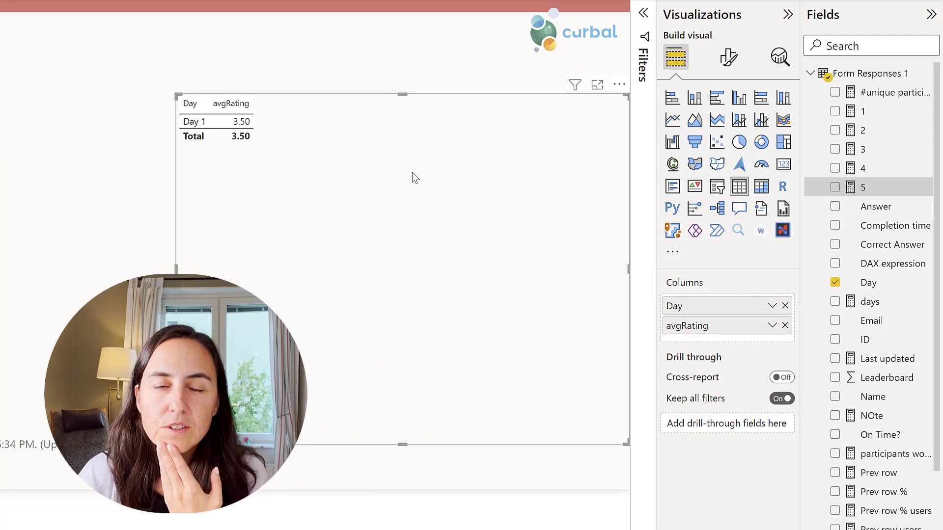
{"action": "mouse_move", "coordinate": [797, 133]}
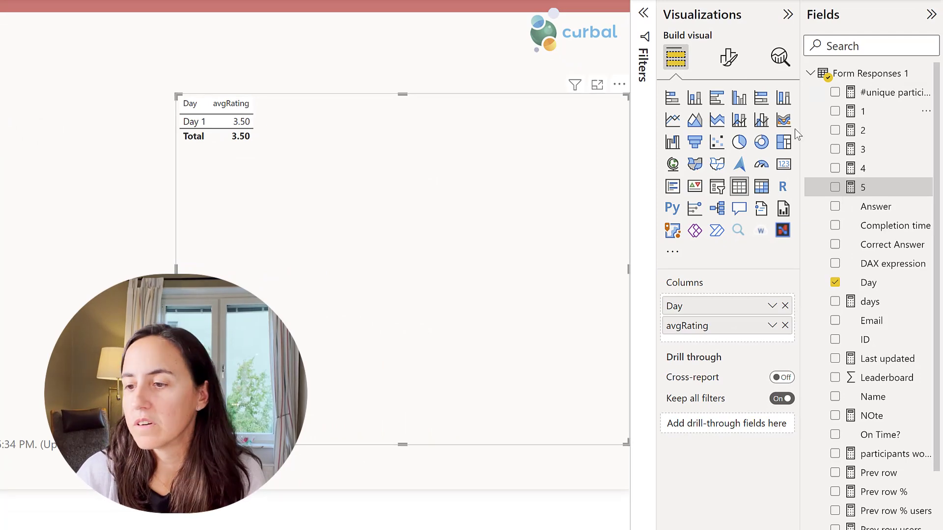
Tick measures 1 through 5 in the Fields pane to add them as table columns
{"action": "left_click", "coordinate": [835, 111]}
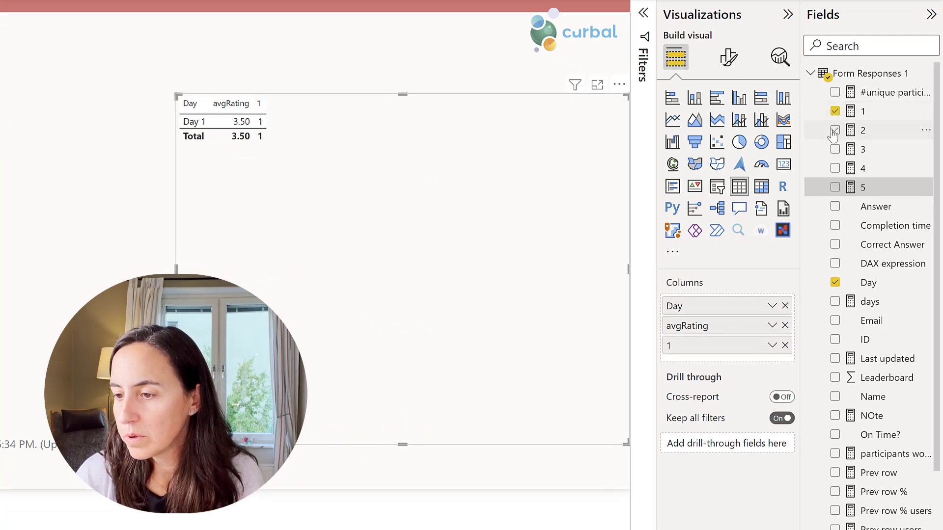
{"action": "left_click", "coordinate": [835, 130]}
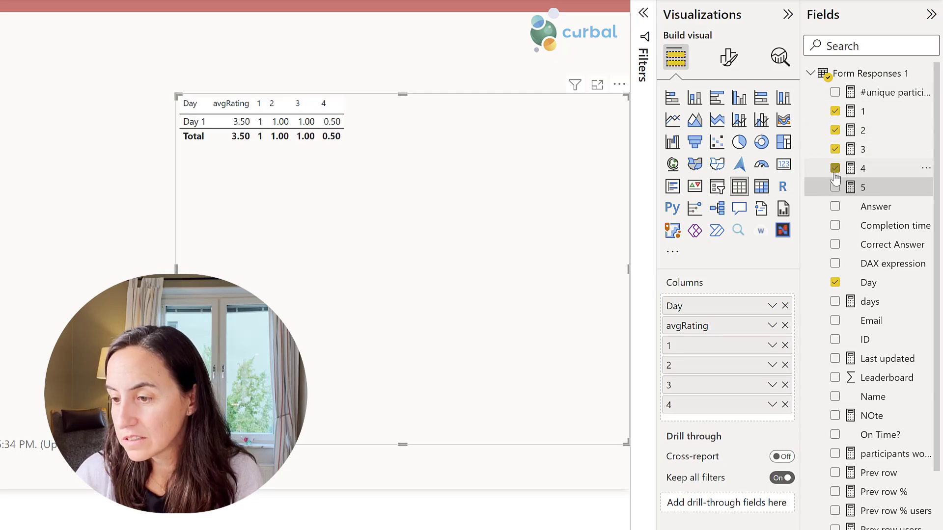
{"action": "left_click", "coordinate": [835, 187]}
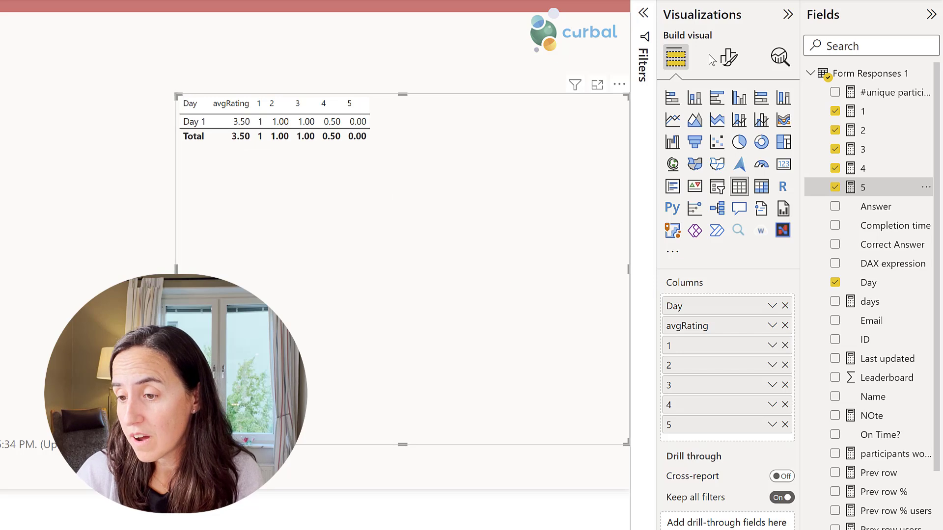
Under Format visual > Cell elements, toggle Icons on for Series 1 of the table
{"action": "left_click", "coordinate": [728, 56]}
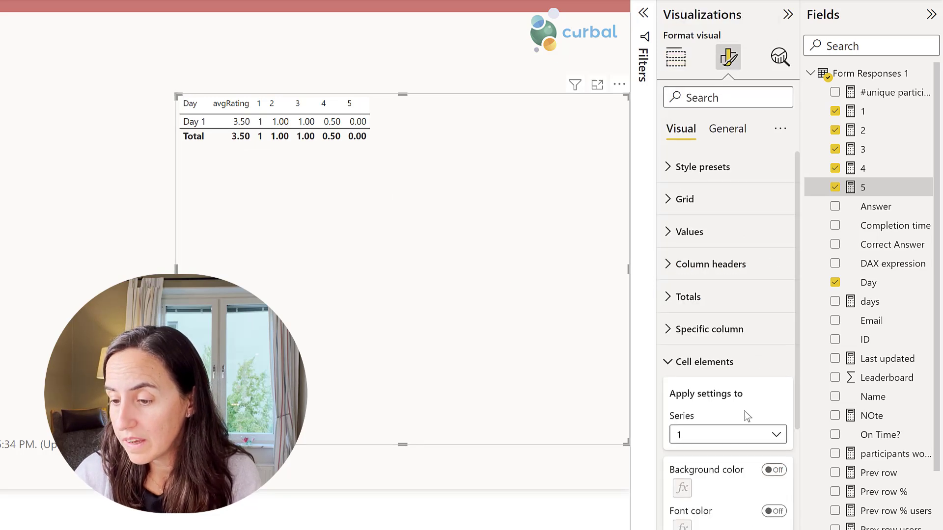
{"action": "scroll", "scroll_direction": "down", "scroll_amount": 3}
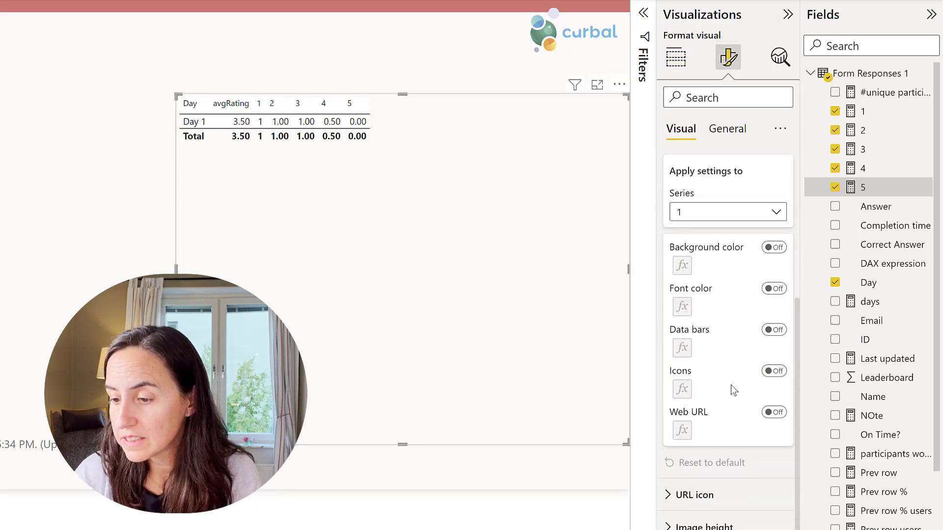
{"action": "left_click", "coordinate": [773, 371]}
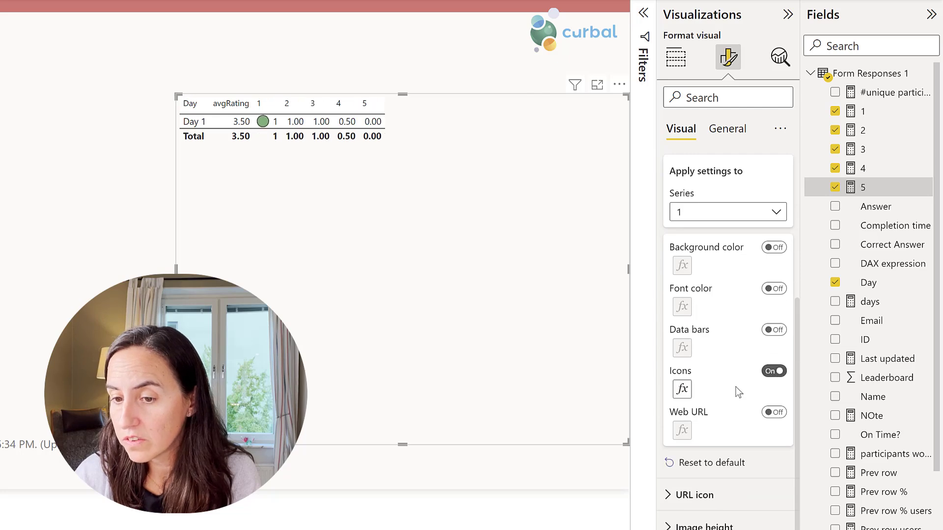
{"action": "mouse_move", "coordinate": [706, 221]}
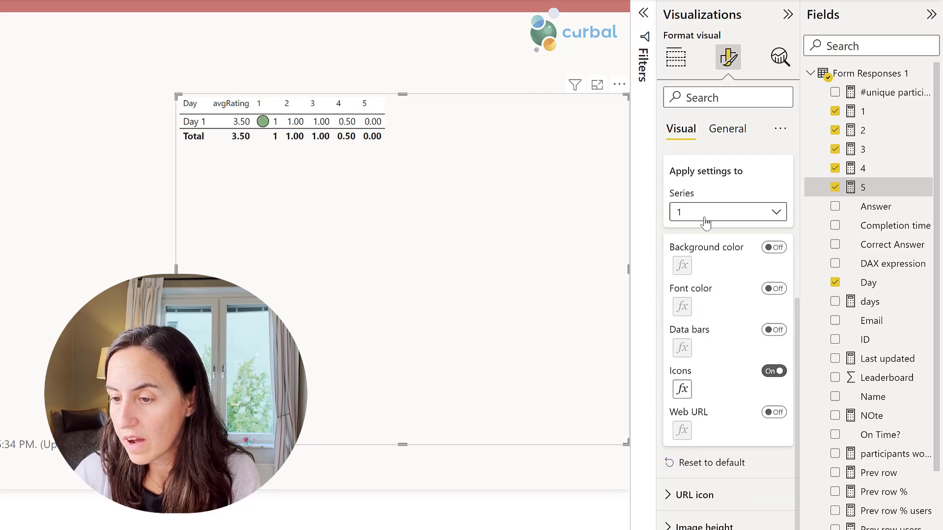
{"action": "mouse_move", "coordinate": [547, 295]}
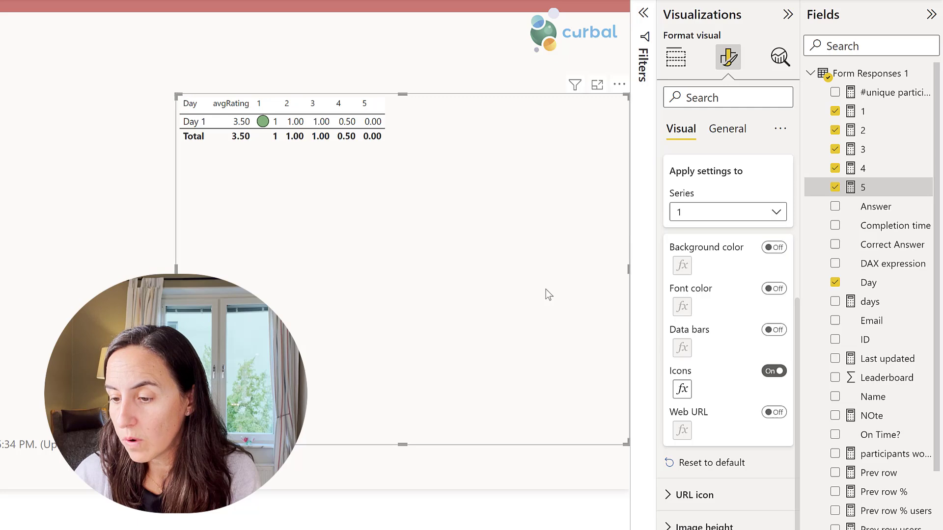
{"action": "left_click", "coordinate": [682, 389]}
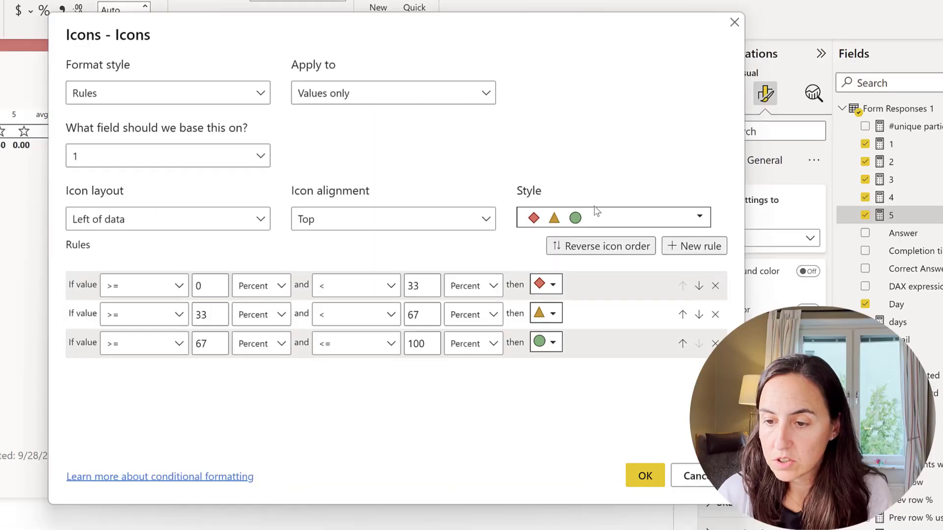
Choose the empty/half/full star icon set and make the first rule's upper limit inclusive
{"action": "left_click", "coordinate": [699, 217]}
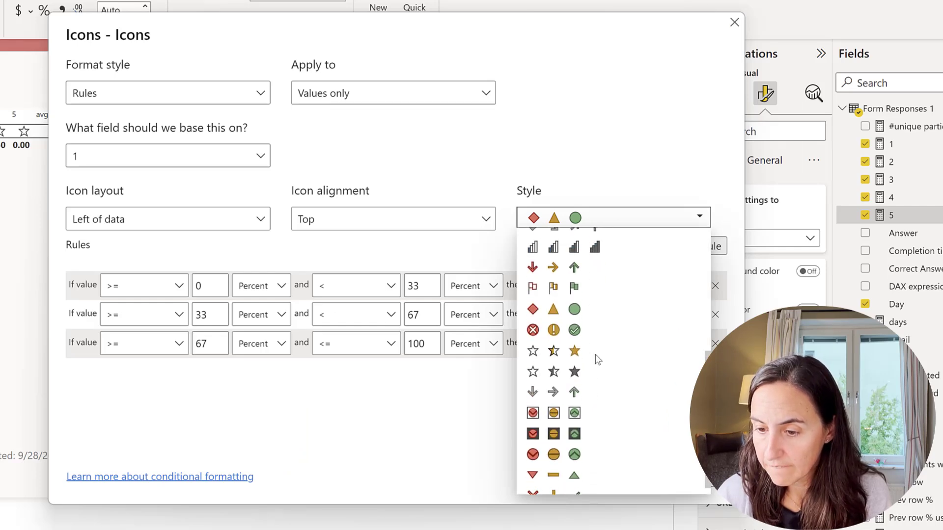
{"action": "left_click", "coordinate": [553, 351]}
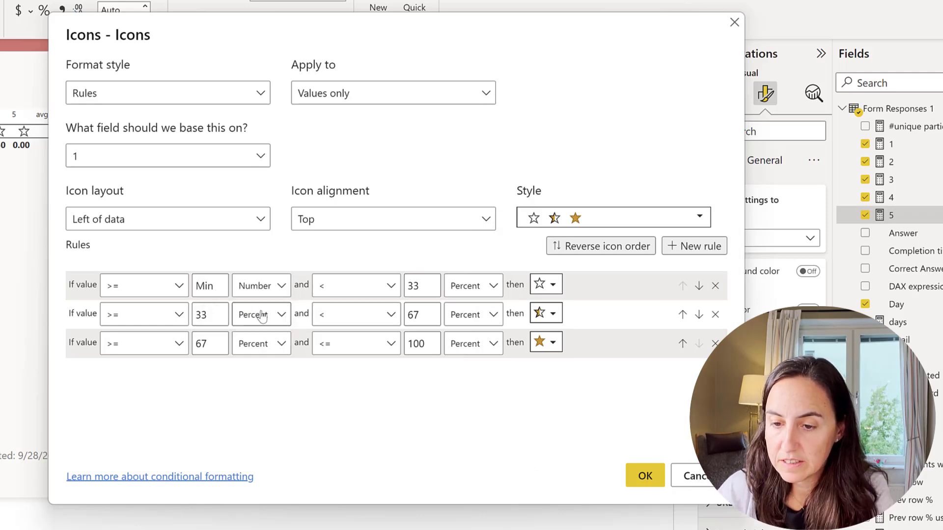
{"action": "left_click", "coordinate": [355, 285]}
{"action": "type", "text": "0"}
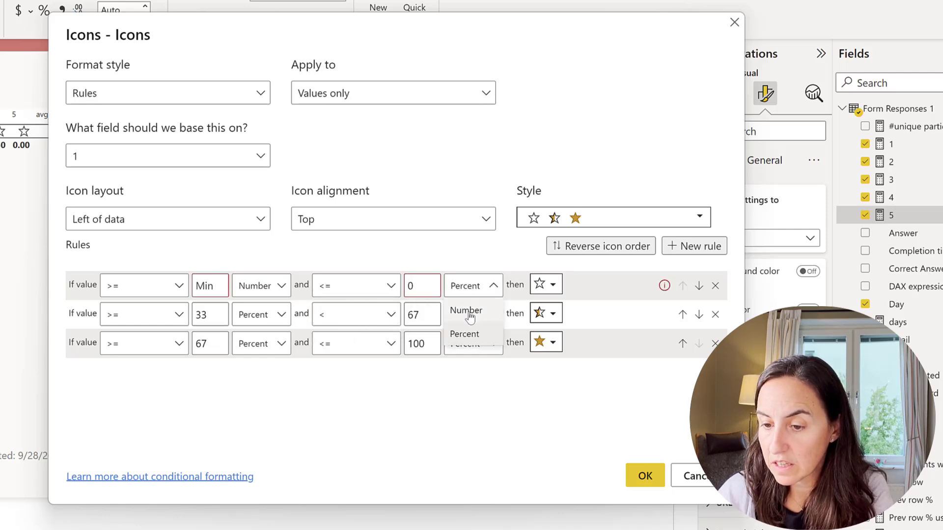
Set rule 1 to >= Min to <= 0 Number and rule 2 to > 0 to < 1 Number
{"action": "left_click", "coordinate": [466, 311]}
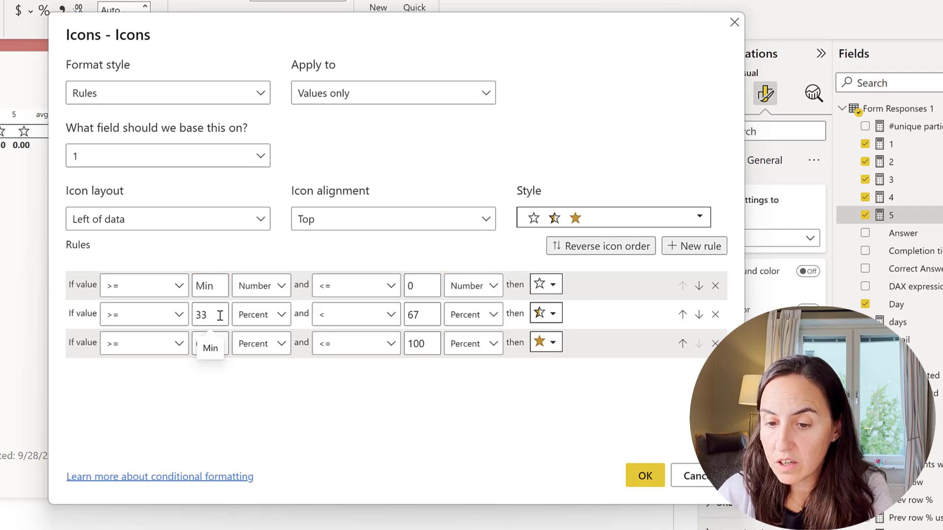
{"action": "left_click", "coordinate": [144, 343]}
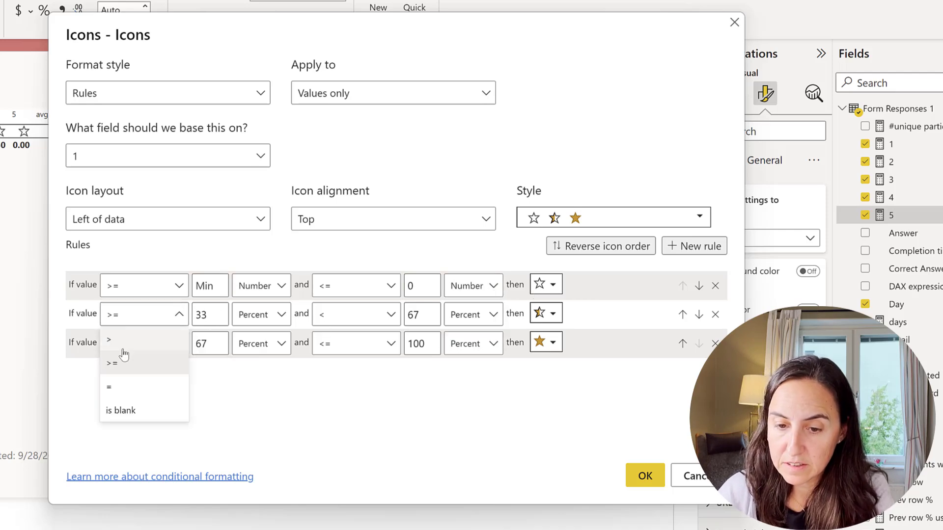
{"action": "left_click", "coordinate": [109, 340]}
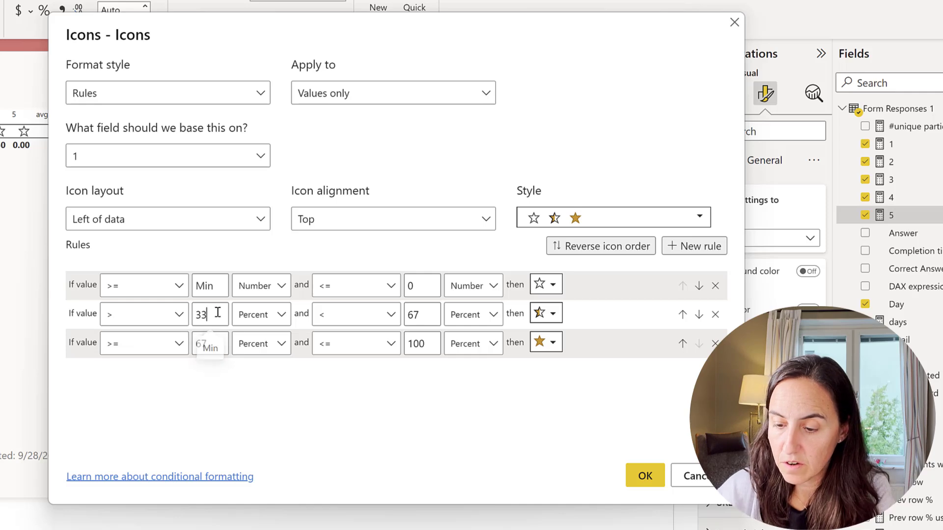
{"action": "left_click", "coordinate": [262, 314]}
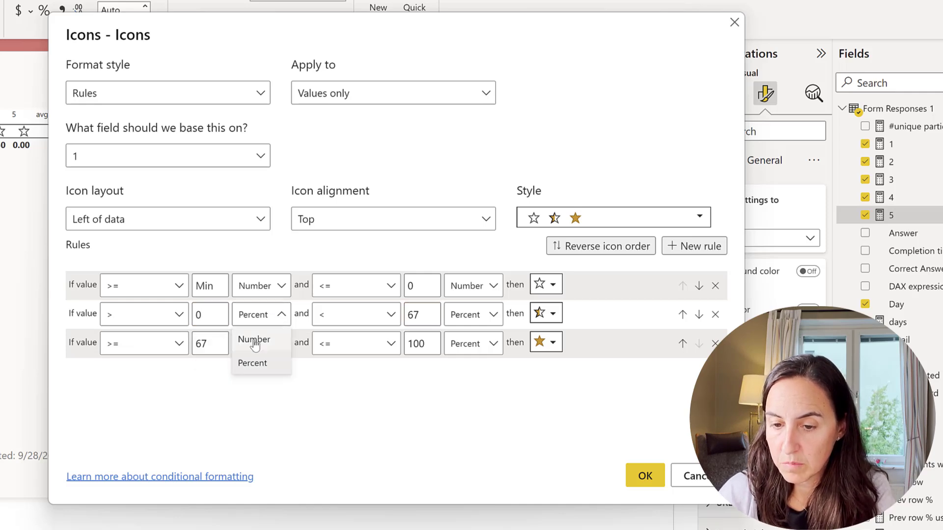
{"action": "left_click", "coordinate": [253, 338]}
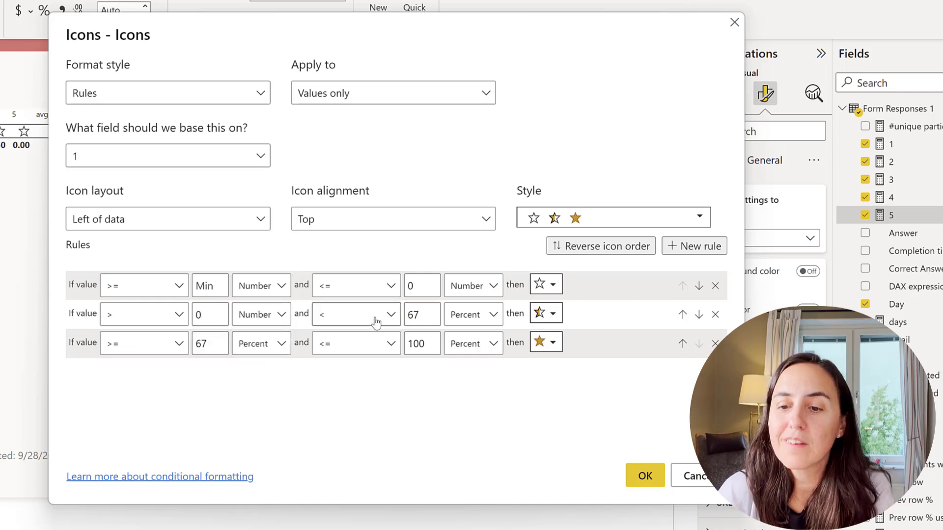
{"action": "left_click", "coordinate": [421, 314]}
{"action": "type", "text": "1"}
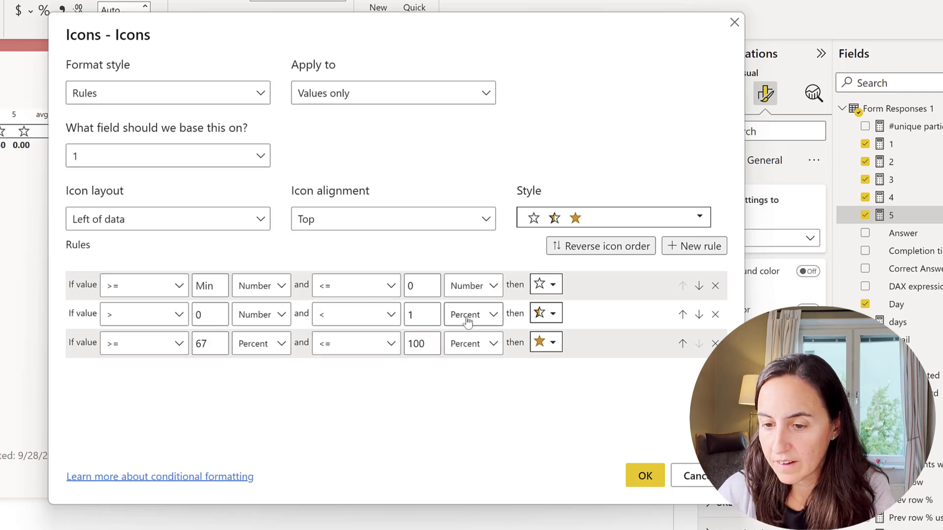
{"action": "left_click", "coordinate": [473, 313]}
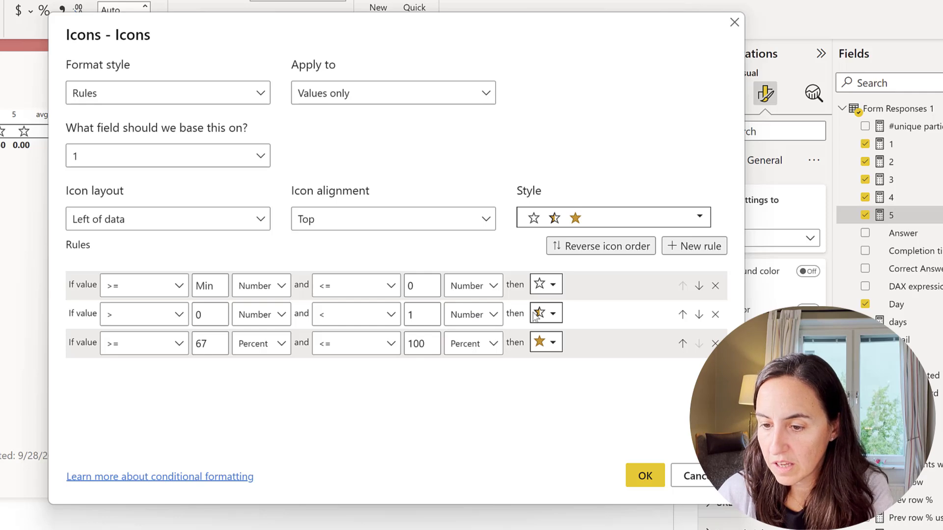
{"action": "mouse_move", "coordinate": [155, 371]}
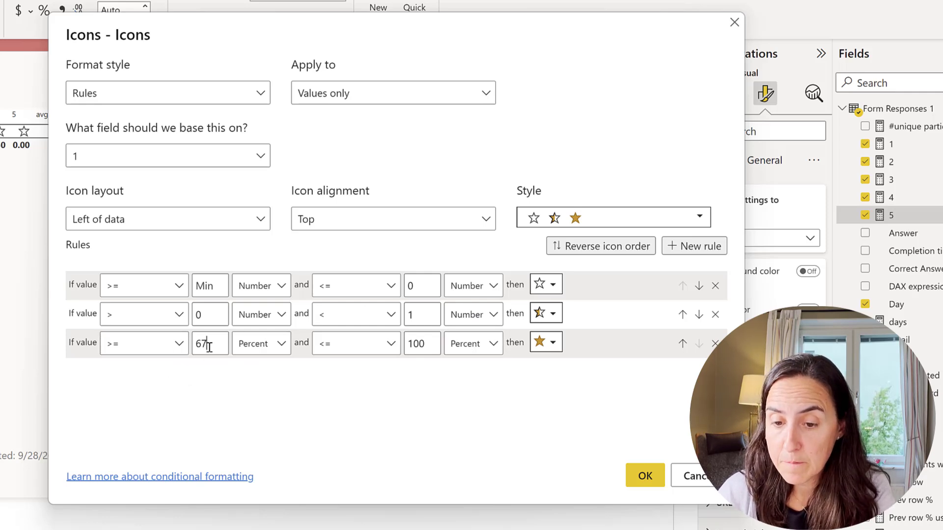
Set rule 3 to >= 1 to <= Max Number and apply the star rules with OK
{"action": "left_click", "coordinate": [260, 344]}
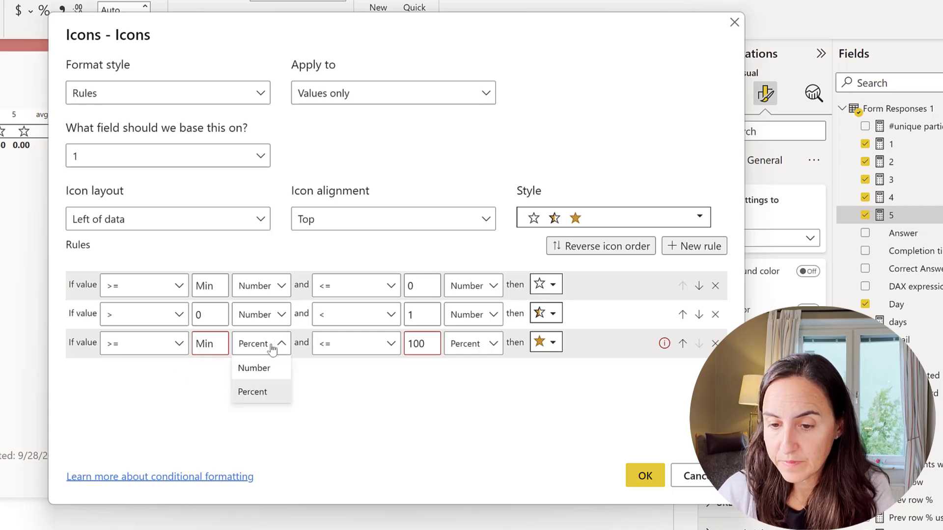
{"action": "left_click", "coordinate": [253, 368]}
{"action": "type", "text": "1"}
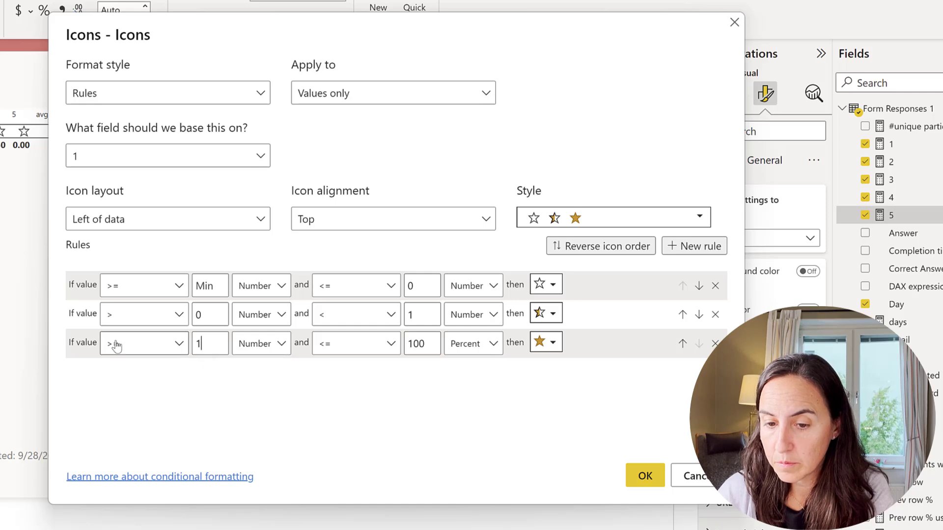
{"action": "left_click", "coordinate": [142, 344]}
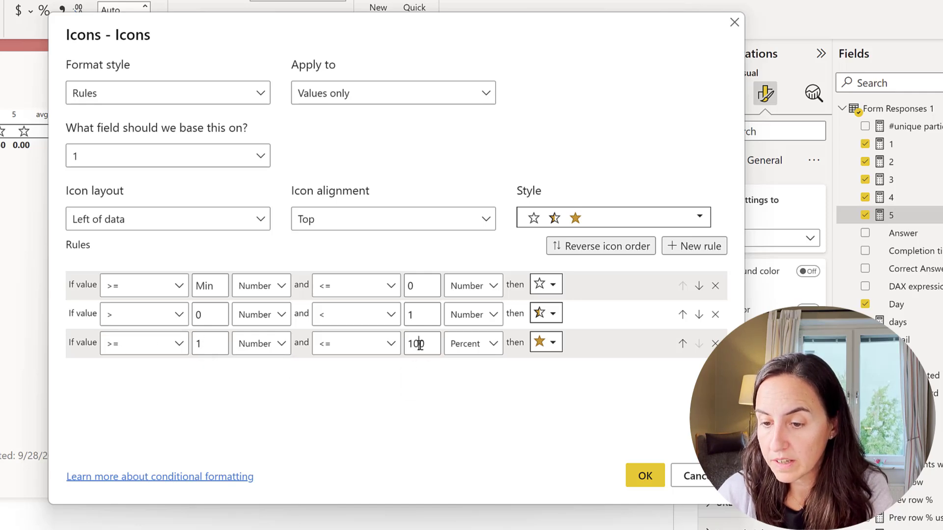
{"action": "left_click", "coordinate": [473, 343]}
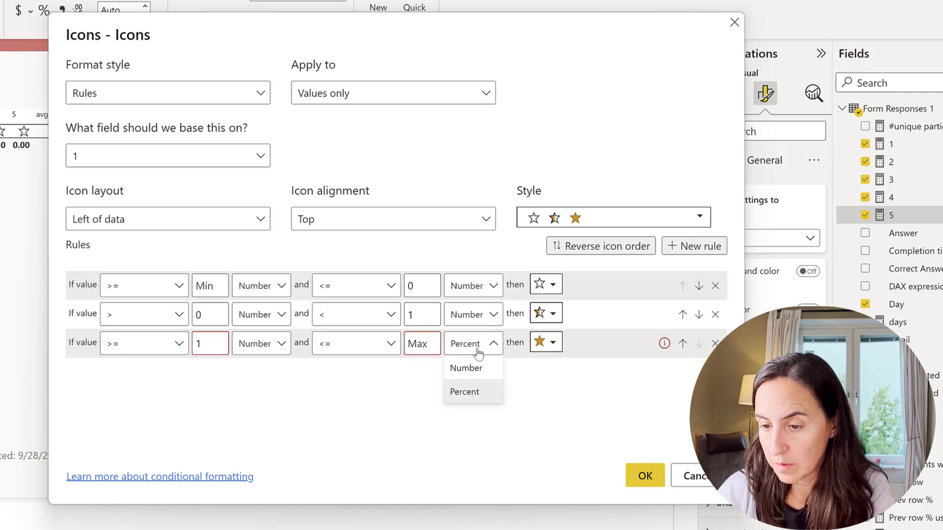
{"action": "left_click", "coordinate": [465, 369]}
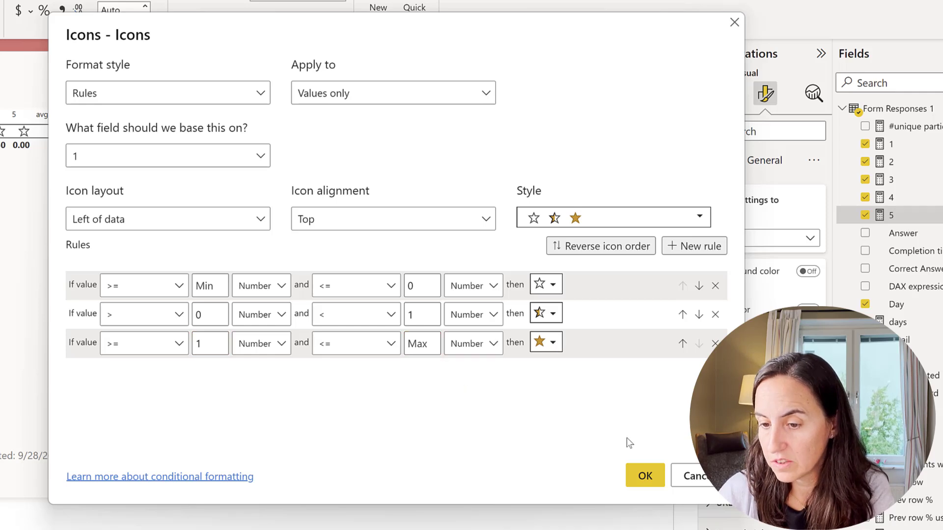
{"action": "left_click", "coordinate": [645, 476]}
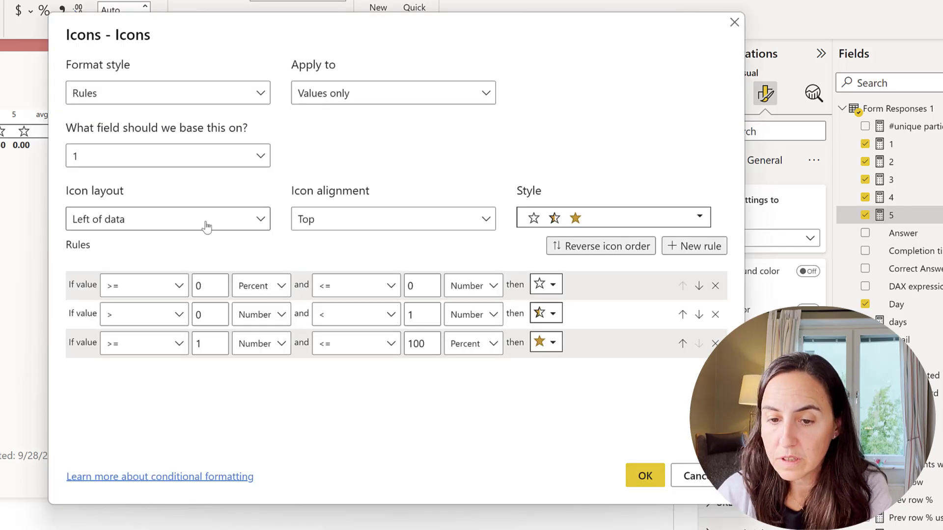
Set Icon layout to Icon only and apply it so column 1 shows just the star
{"action": "left_click", "coordinate": [168, 219]}
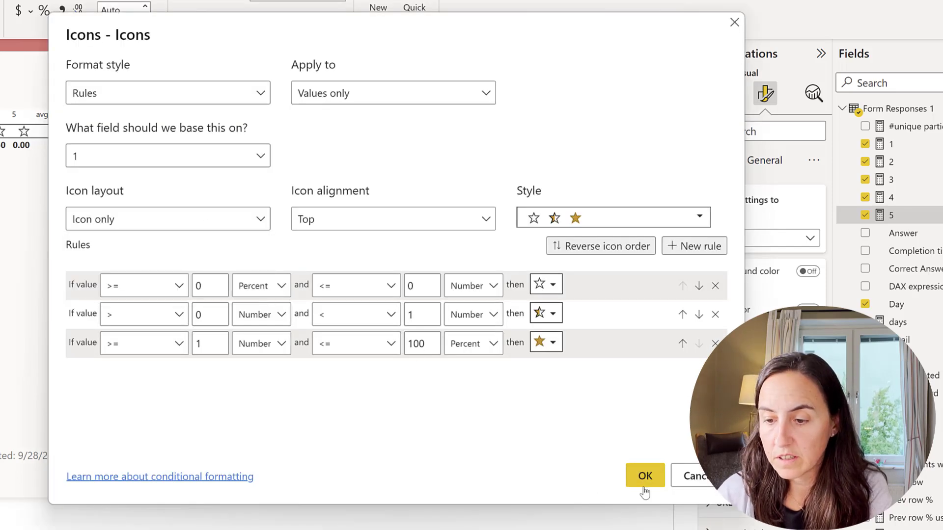
{"action": "left_click", "coordinate": [644, 475]}
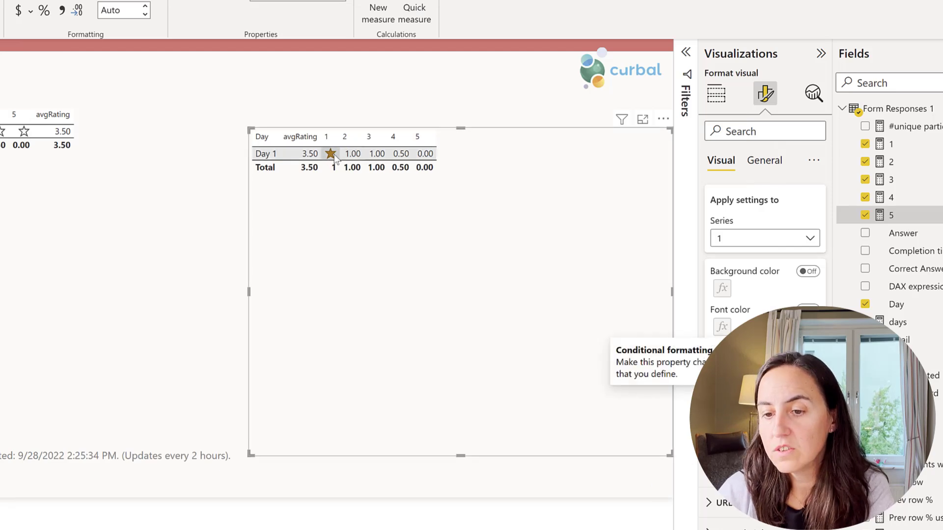